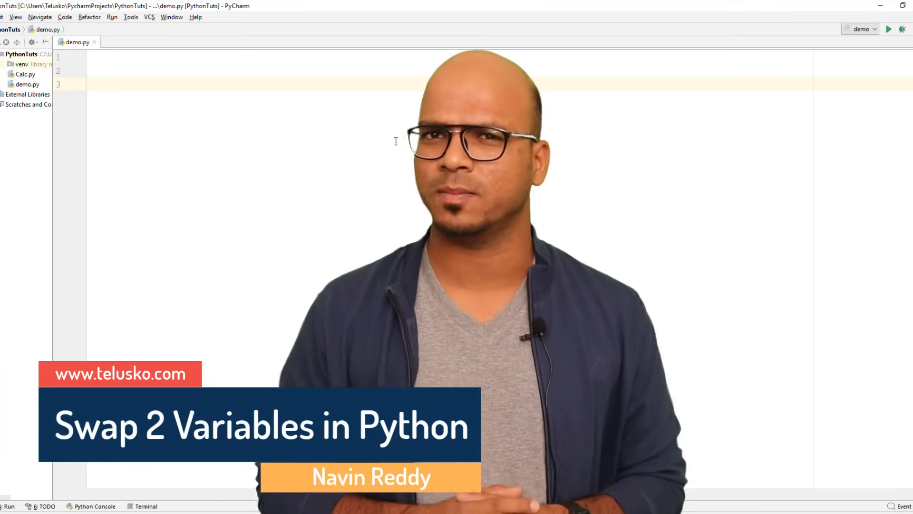
Write demo.py with a = 5, b = 6, a naive swap a = b, b = a, and prints of a and b.
{"action": "type", "text": "a ="}
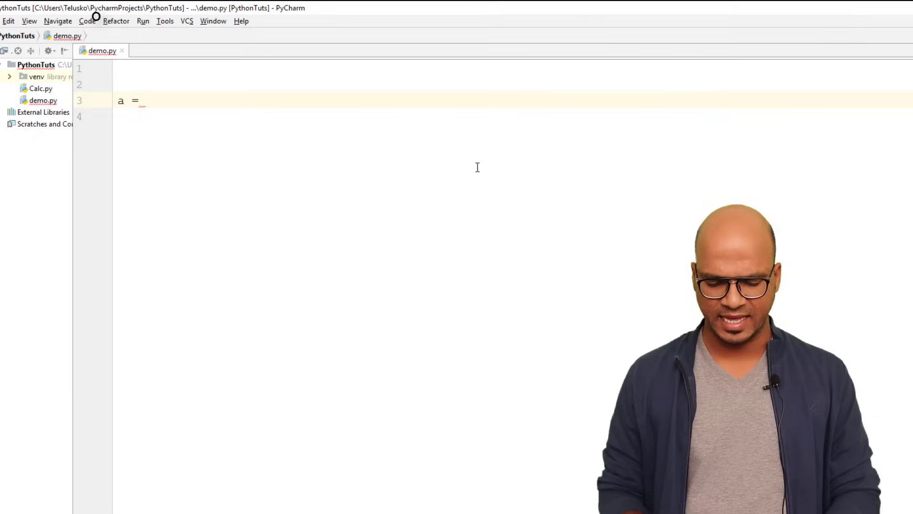
{"action": "type", "text": "5"}
{"action": "left_click", "coordinate": [514, 116]}
{"action": "type", "text": "b = 6"}
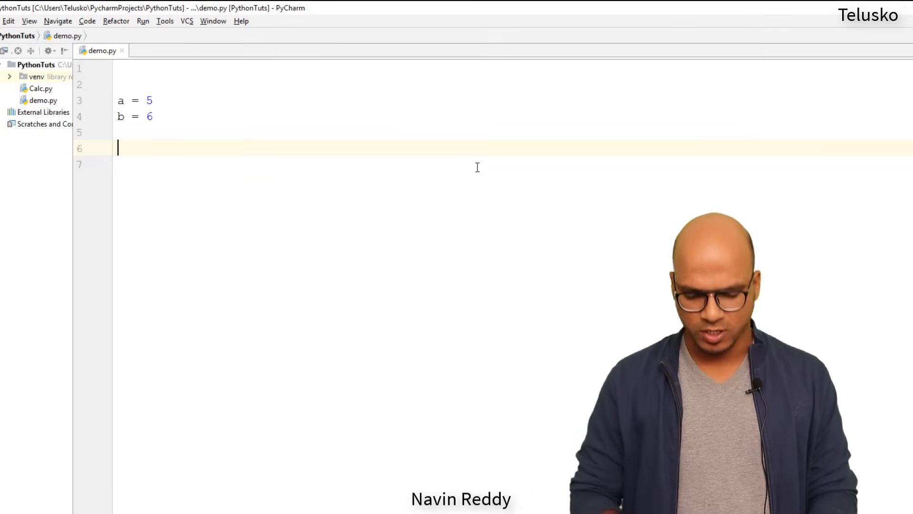
{"action": "type", "text": "a = b"}
{"action": "type", "text": "print ("}
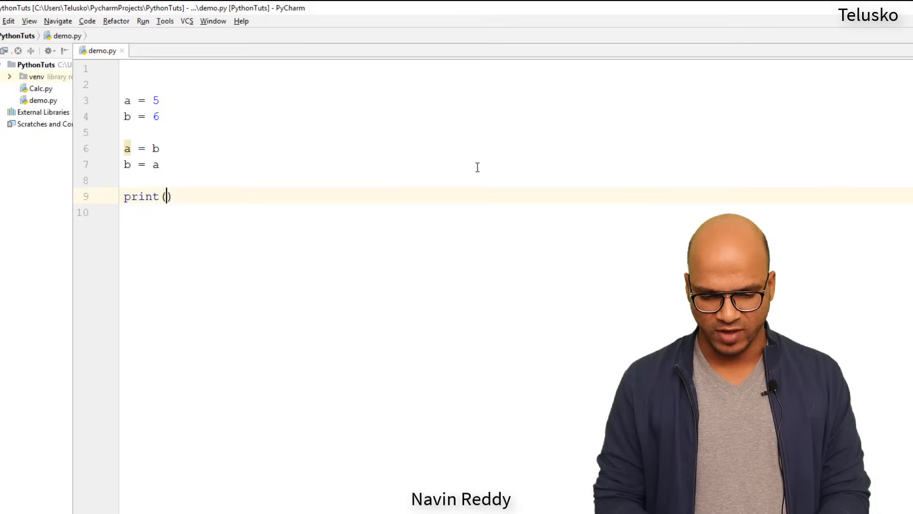
{"action": "type", "text": "a)"}
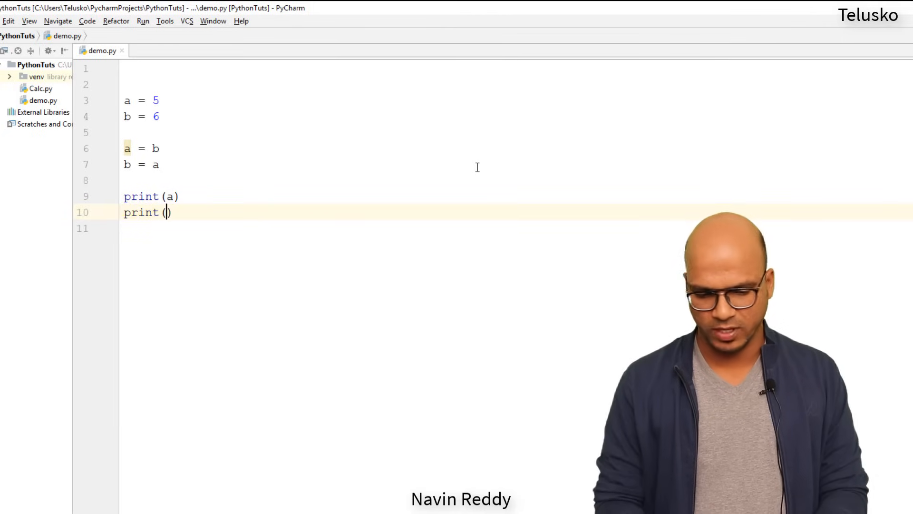
{"action": "type", "text": "b"}
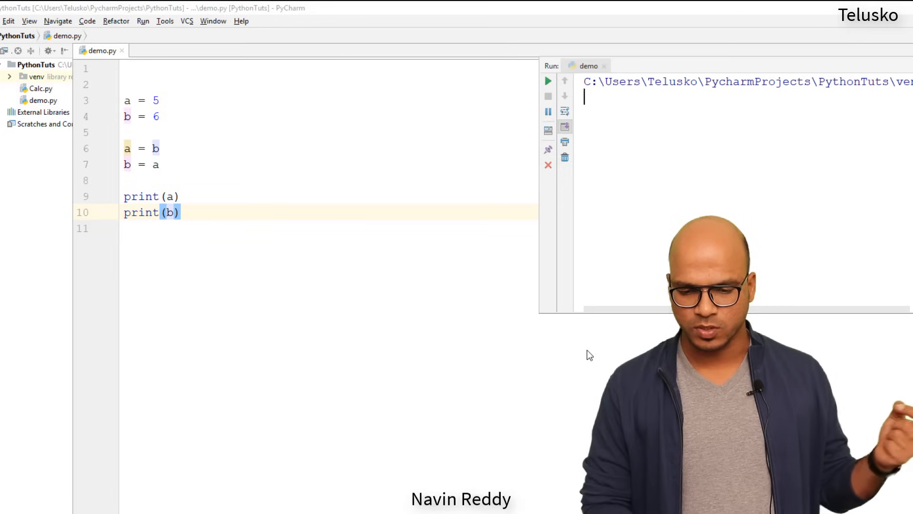
Run demo.py and see the naive swap print 6 twice.
{"action": "left_click", "coordinate": [547, 81]}
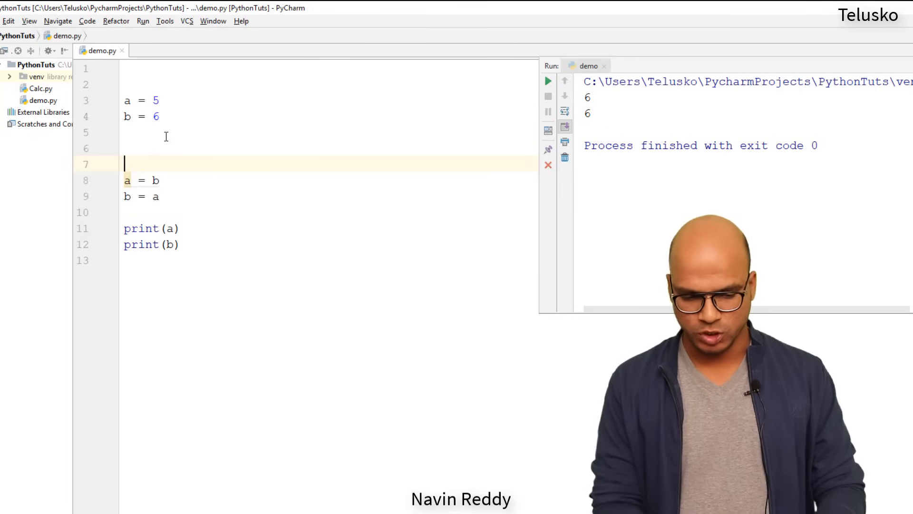
Add temp = a, change b = a to b = temp, and rerun to get 6, 5.
{"action": "type", "text": "temp ="}
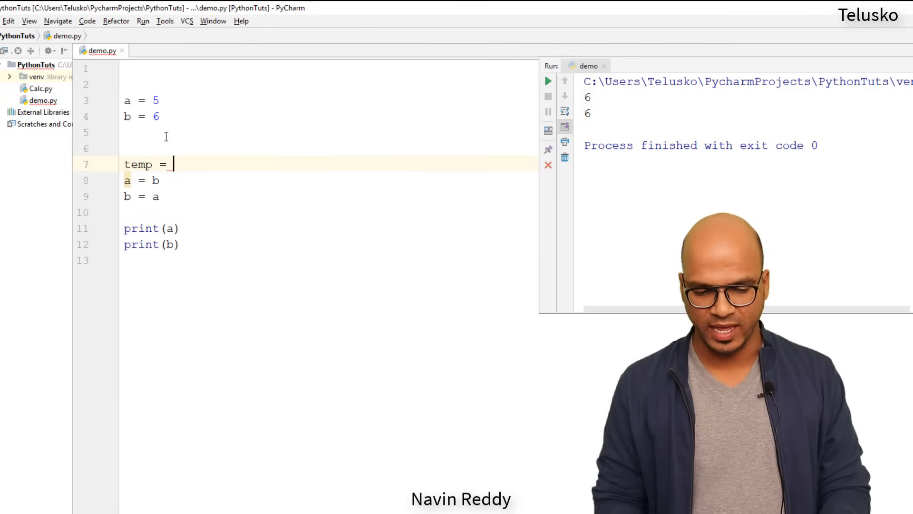
{"action": "type", "text": "a"}
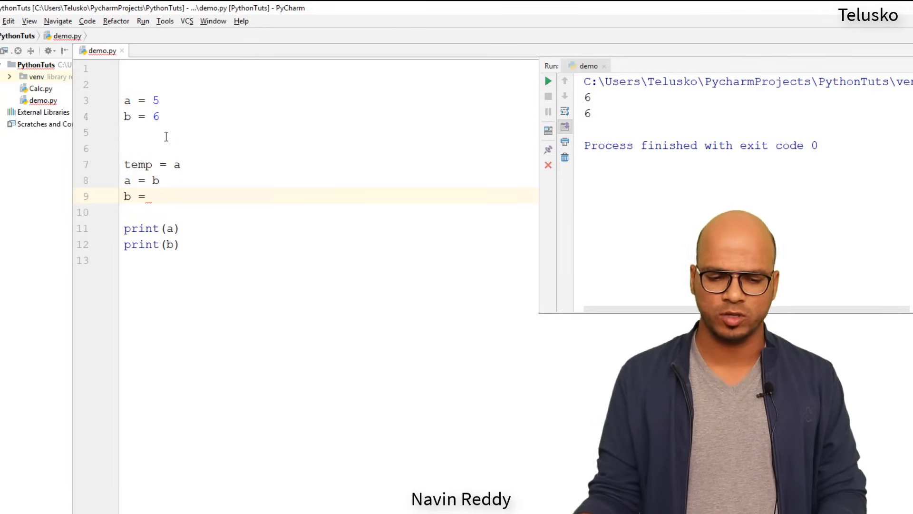
{"action": "type", "text": "temp"}
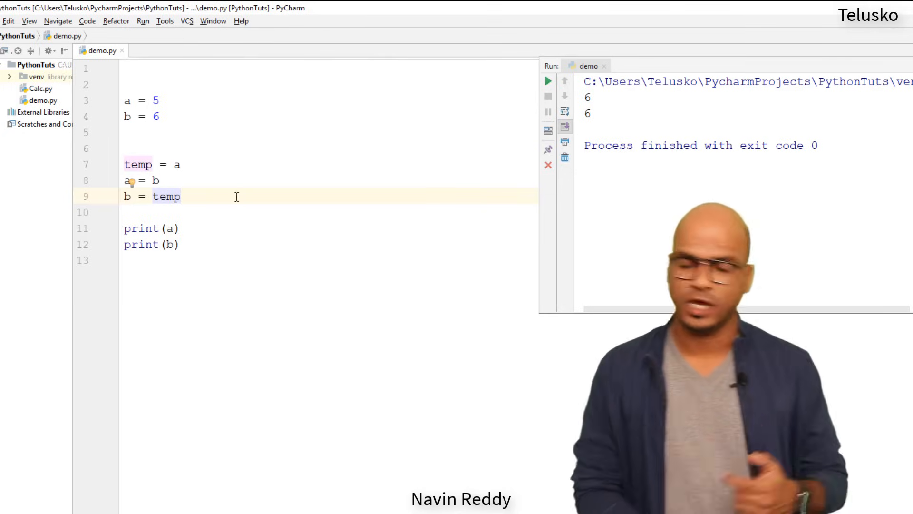
{"action": "left_click", "coordinate": [547, 81]}
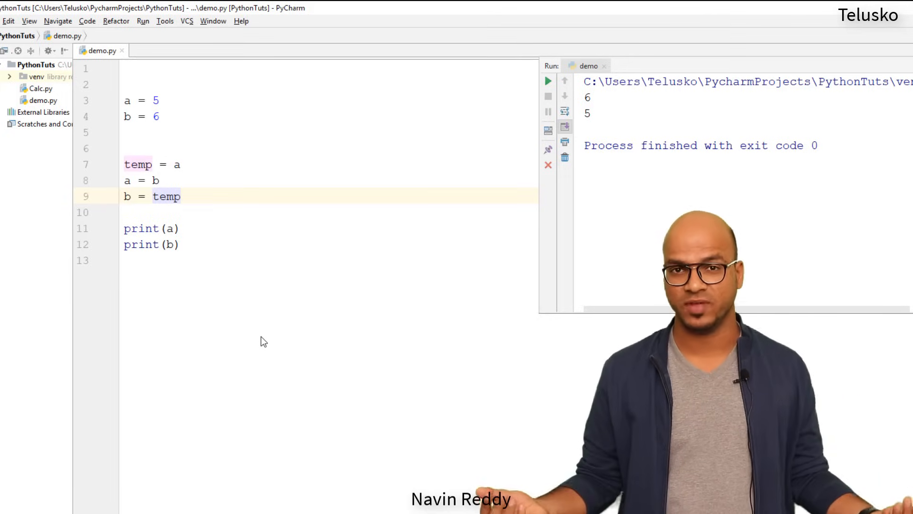
{"action": "left_click", "coordinate": [180, 196]}
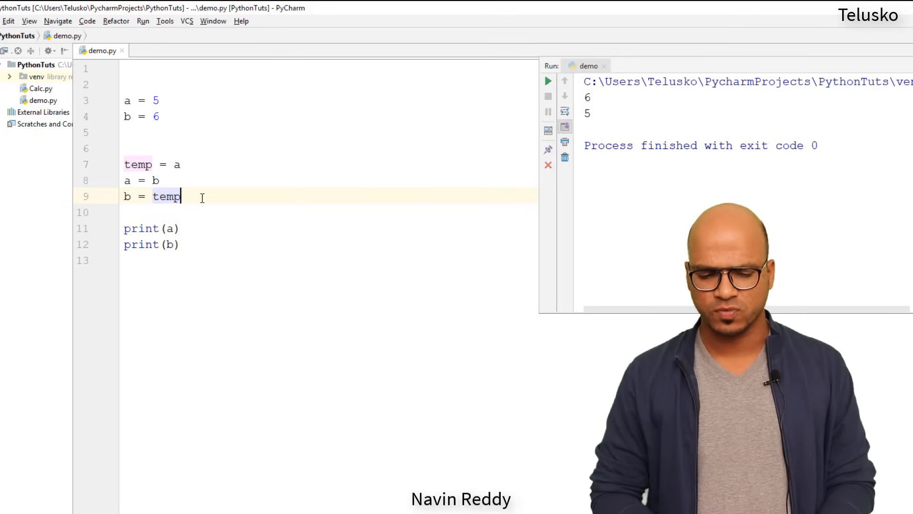
Replace the temp lines with a = a + b, b = a - b, a = a - b, and rerun.
{"action": "left_click_drag", "start_coordinate": [180, 197], "coordinate": [124, 164]}
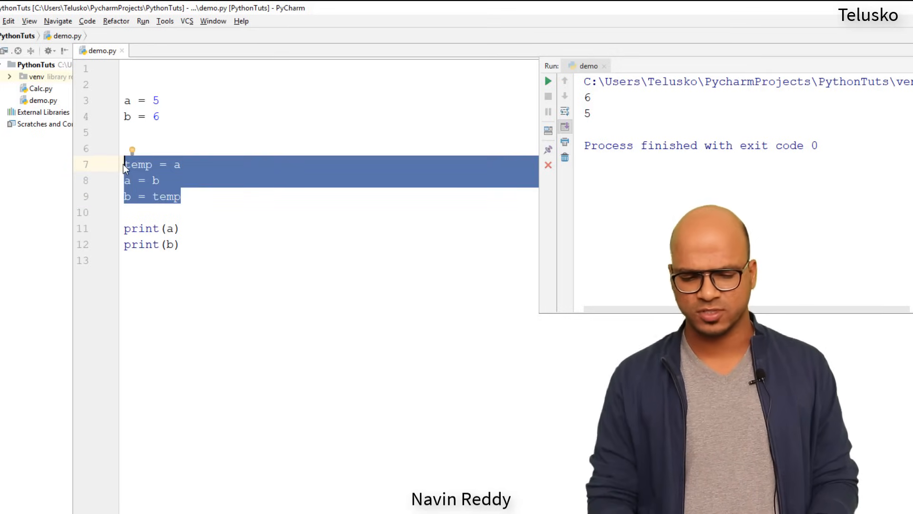
{"action": "key", "text": "Delete"}
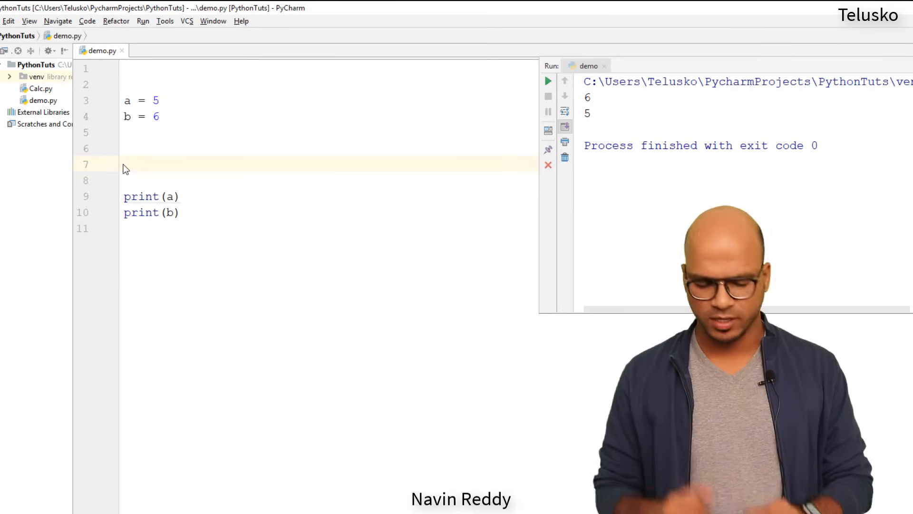
{"action": "type", "text": "a = A"}
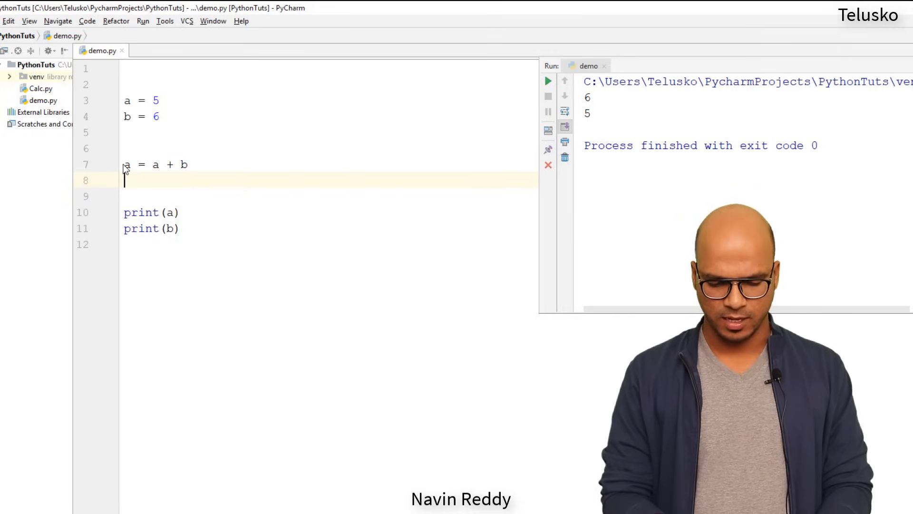
{"action": "type", "text": "b = a - b"}
{"action": "left_click", "coordinate": [329, 196]}
{"action": "type", "text": "a ="}
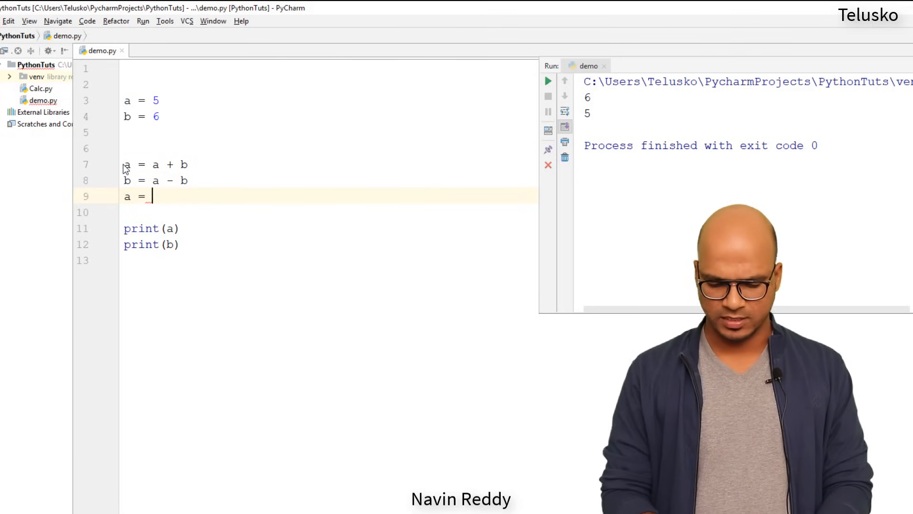
{"action": "type", "text": "a - b"}
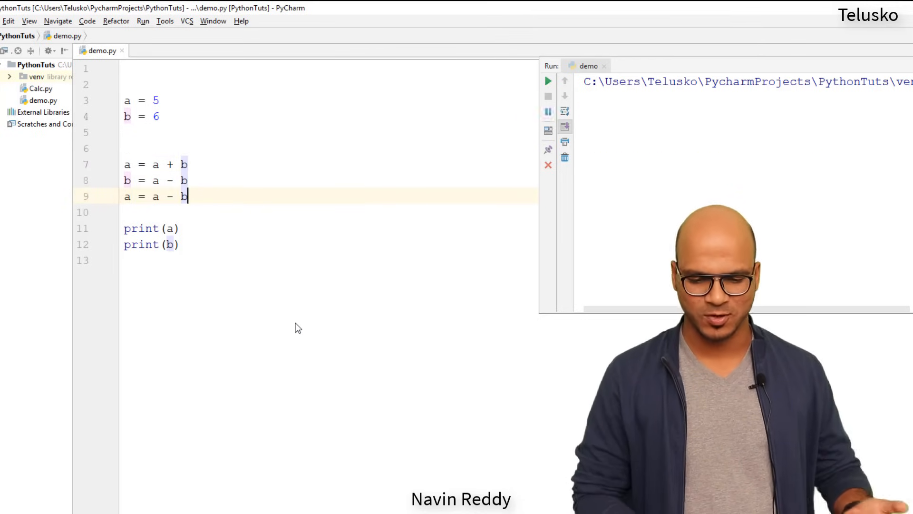
{"action": "left_click", "coordinate": [547, 81]}
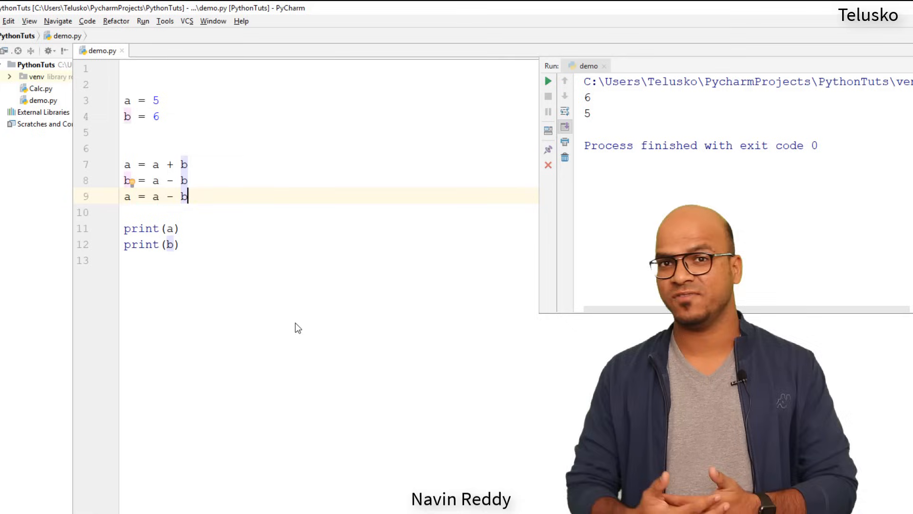
{"action": "left_click", "coordinate": [343, 164]}
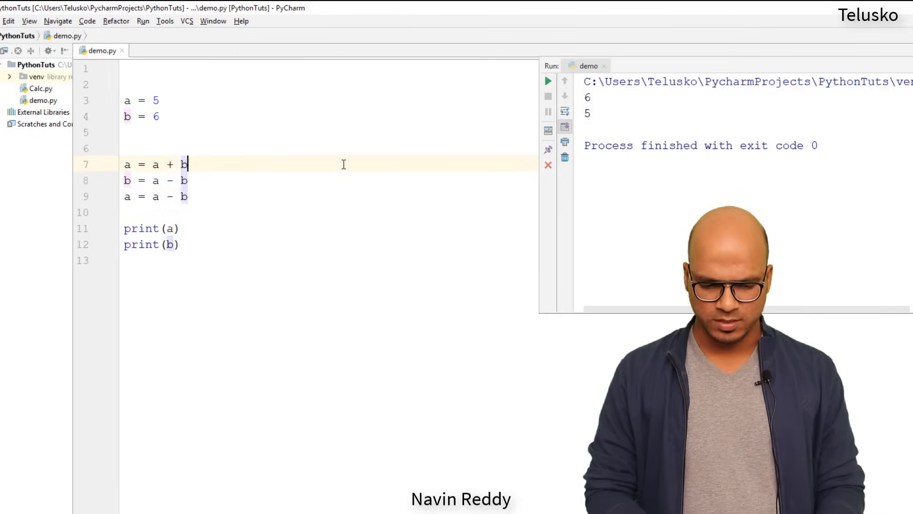
Add comments # 11, # 5 and # 6 to the three arithmetic swap lines.
{"action": "type", "text": "# 11"}
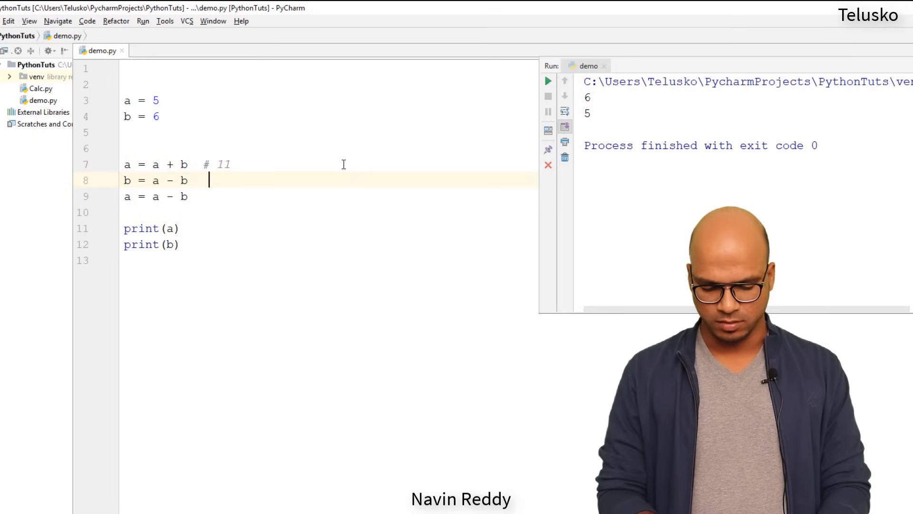
{"action": "type", "text": "#"}
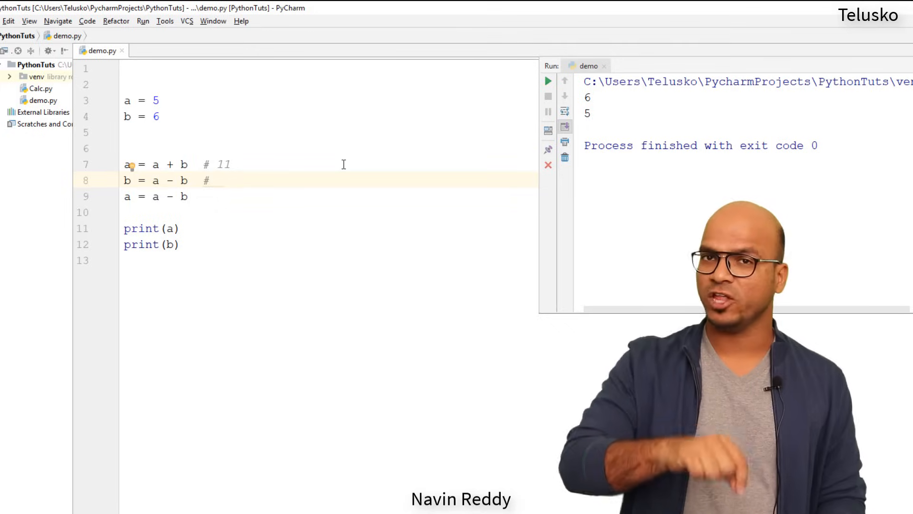
{"action": "type", "text": "5"}
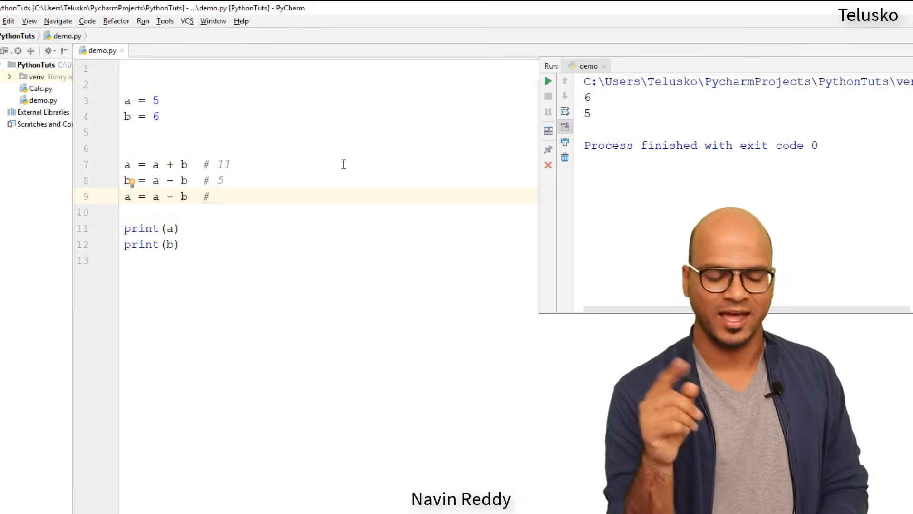
{"action": "type", "text": "6"}
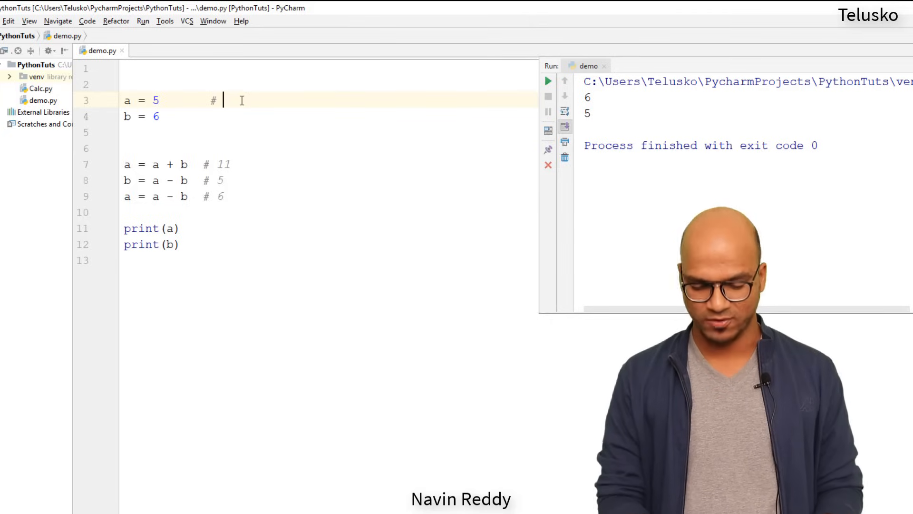
Comment a = 5 and b = 6 with their binary forms # 101 and # 110.
{"action": "type", "text": "101"}
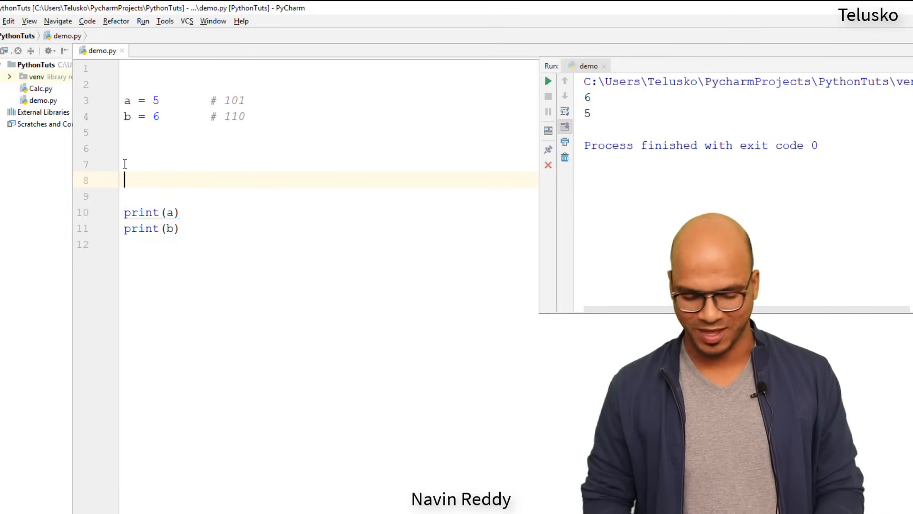
Enter the one-line tuple swap a,b = b,a on line 7, above the prints.
{"action": "type", "text": "a,"}
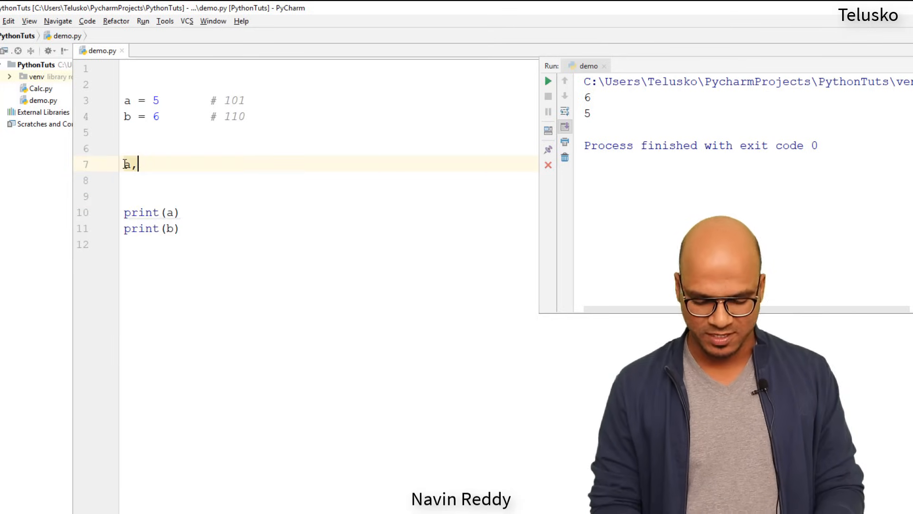
{"action": "type", "text": "b = b"}
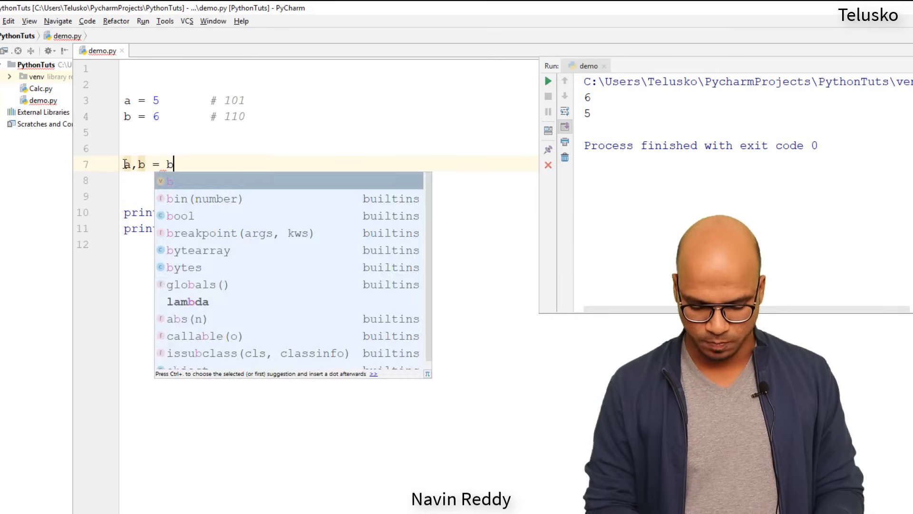
{"action": "type", "text": ",a"}
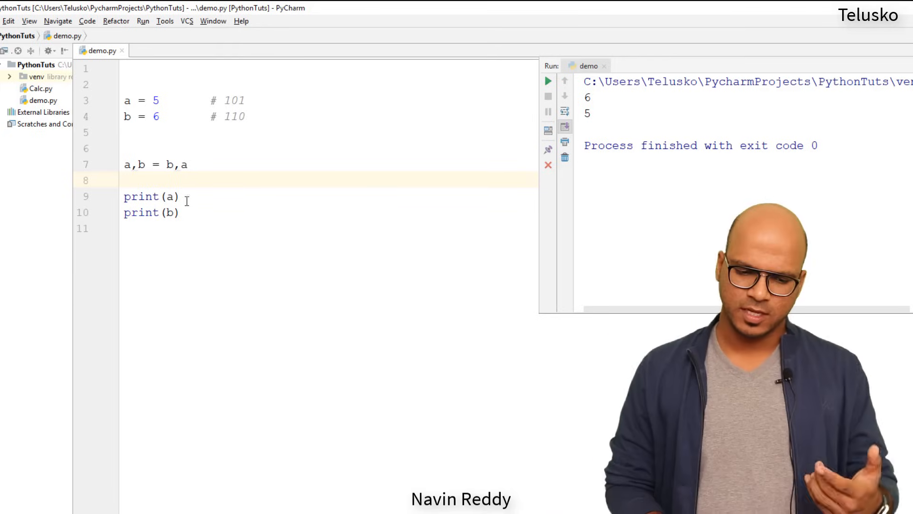
{"action": "mouse_move", "coordinate": [177, 164]}
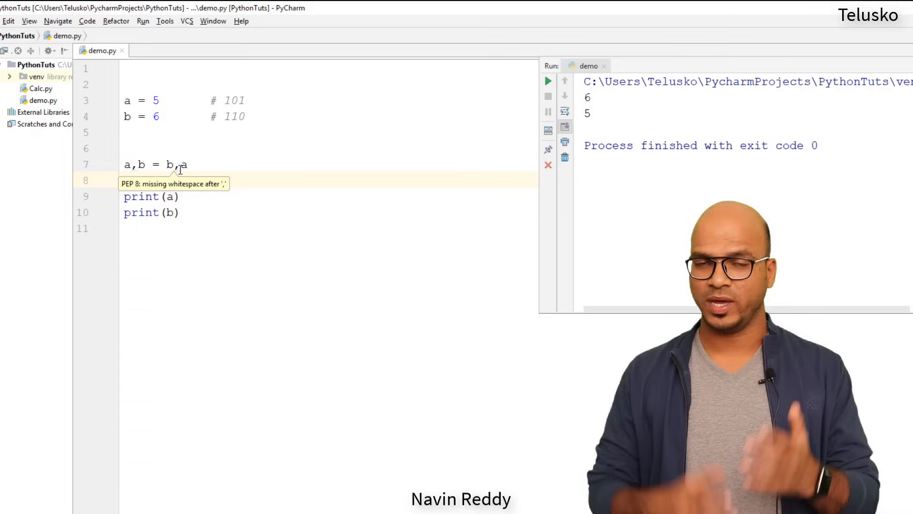